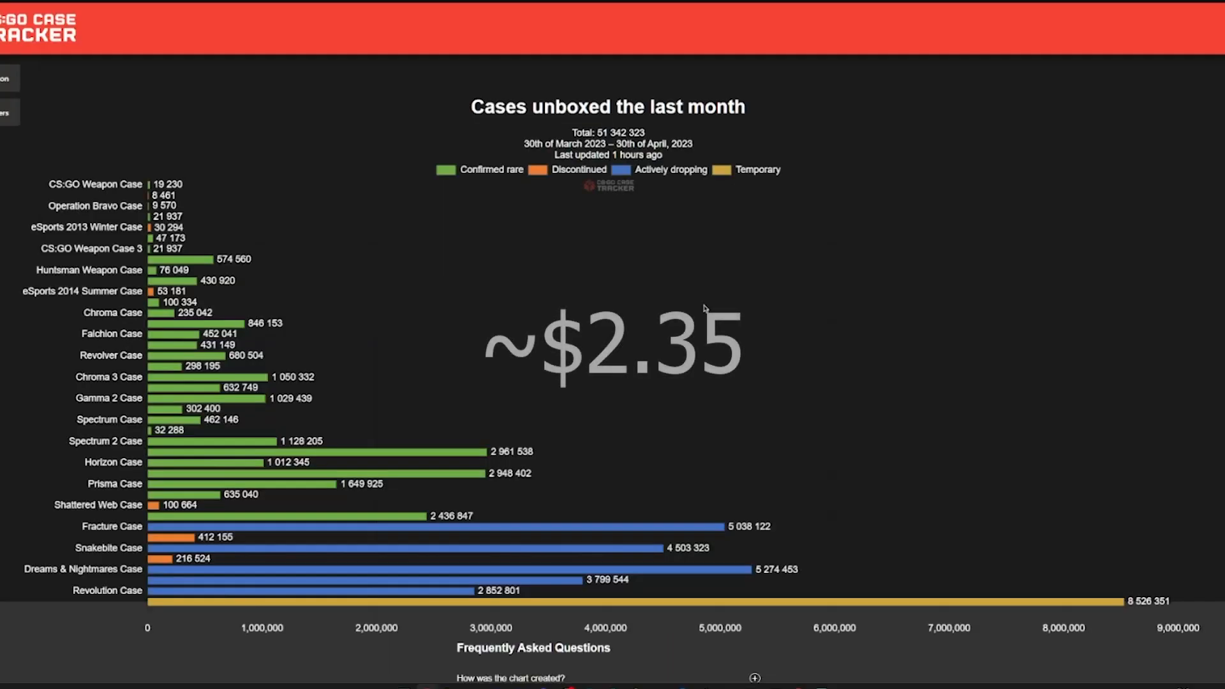
mouse_move(828, 665)
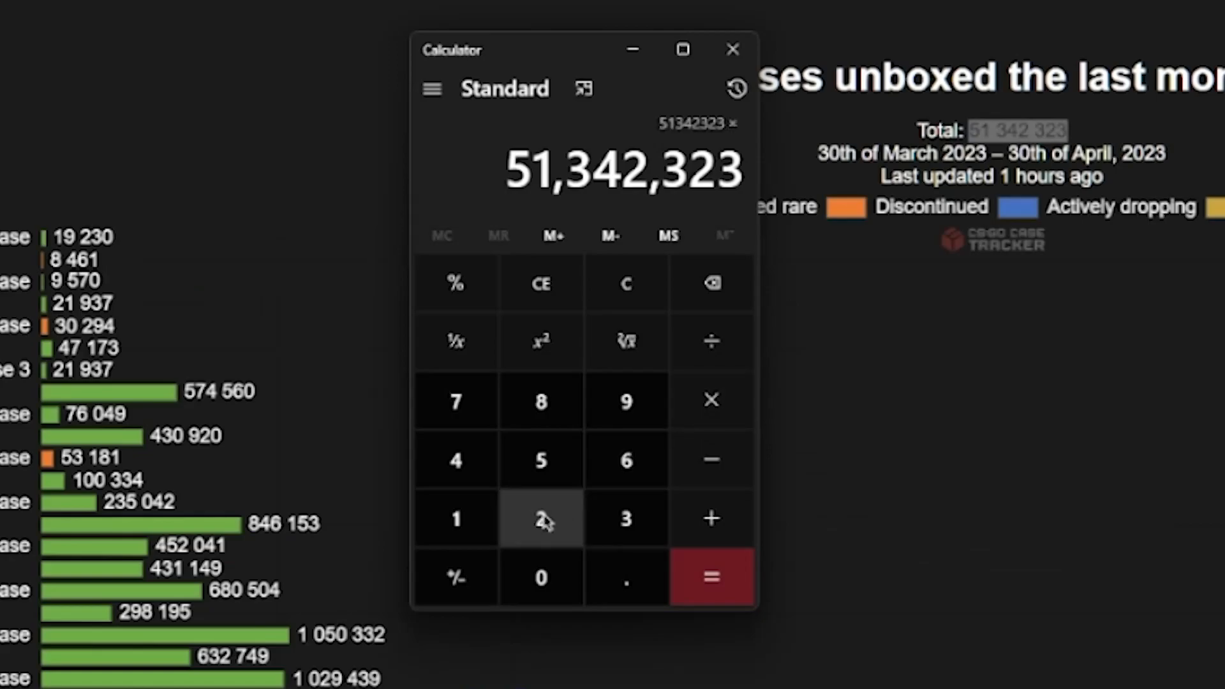
Step: Compute 51,342,323 × 2.35 in Calculator, showing about 120,654,459.05
left_click(709, 576)
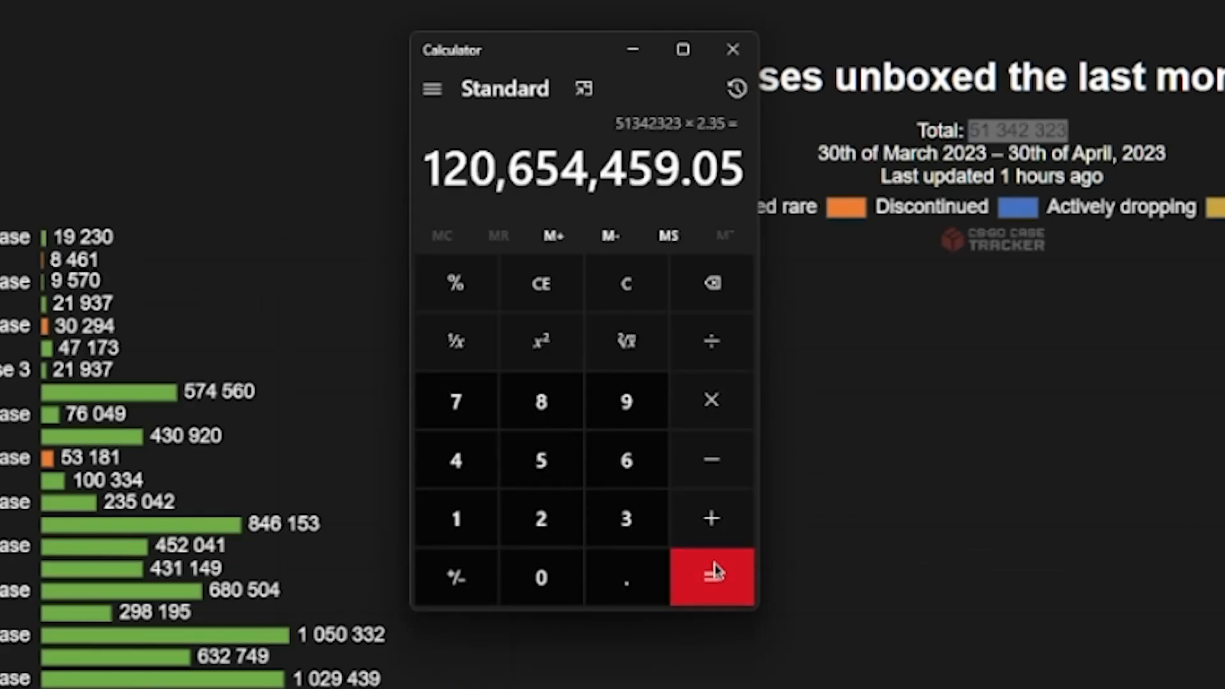